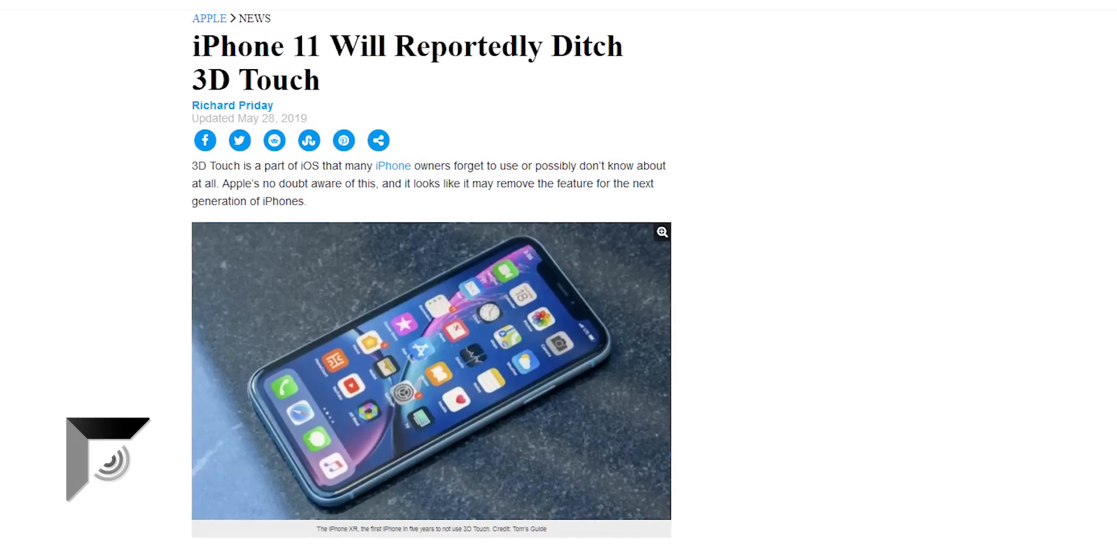
# Step: Scroll through the first 3D Touch news articles on Apple's 2019 iPhone lineup
pyautogui.scroll(-3)
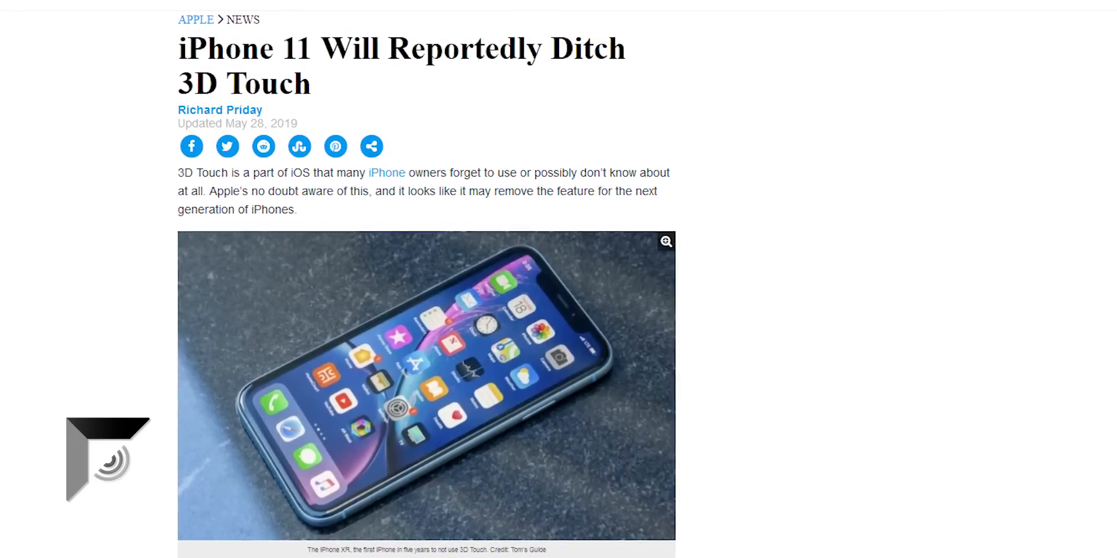
pyautogui.scroll(-3)
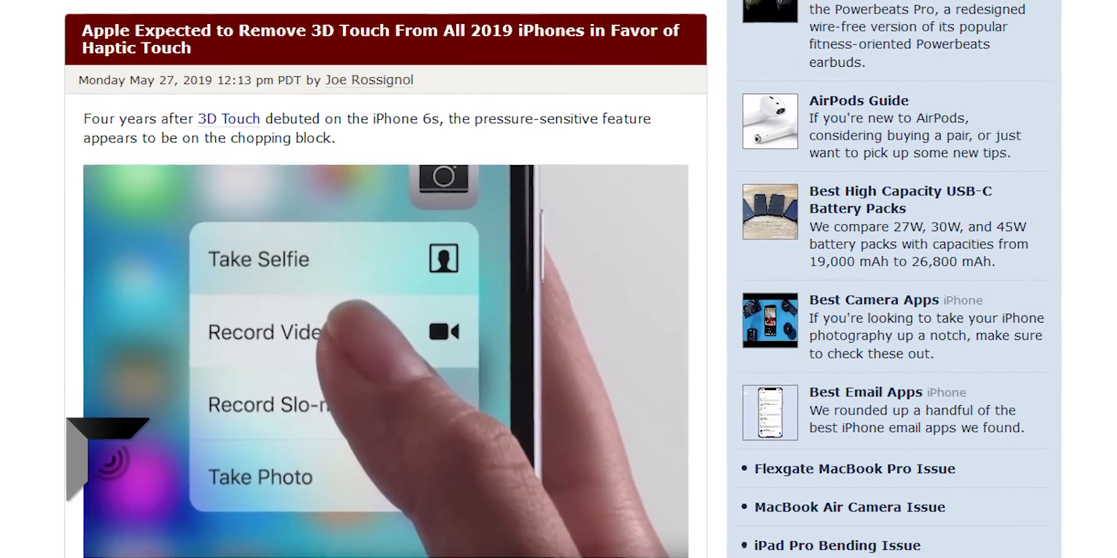
pyautogui.scroll(-3)
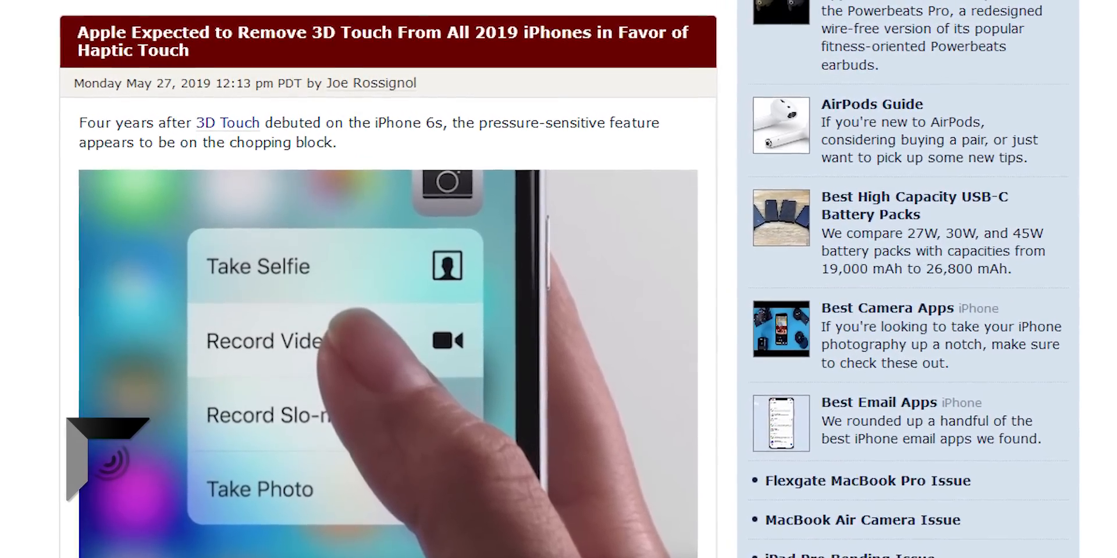
pyautogui.scroll(-3)
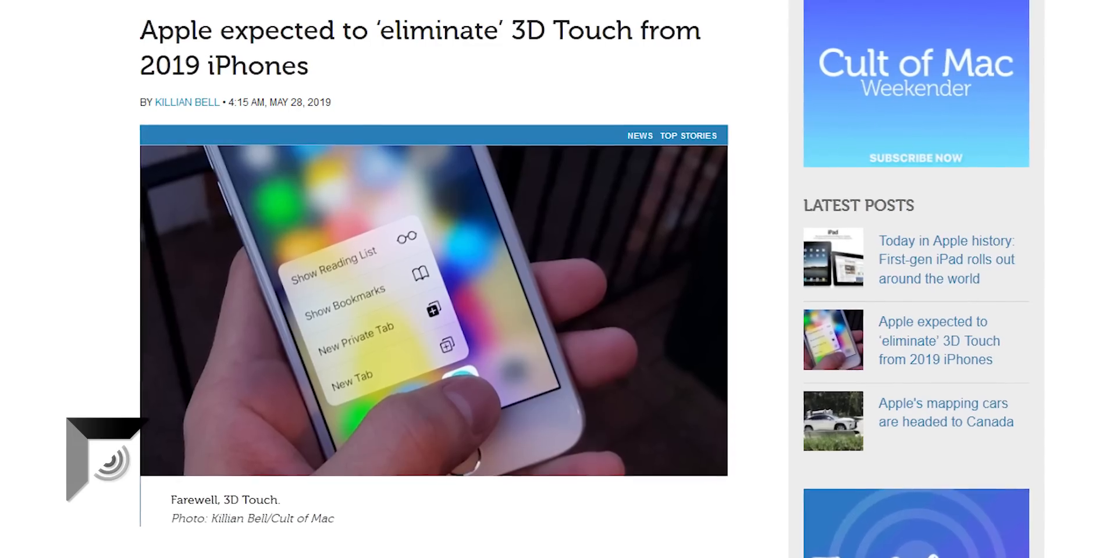
pyautogui.scroll(-3)
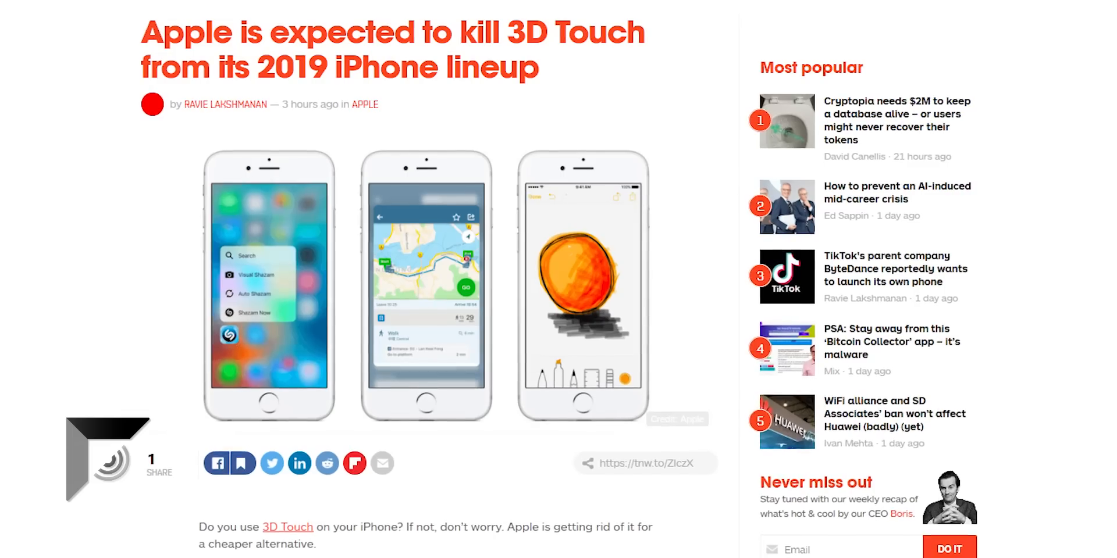
# Step: Scroll on to The Next Web's story quoting Phil Schiller on killing 3D Touch
pyautogui.scroll(-3)
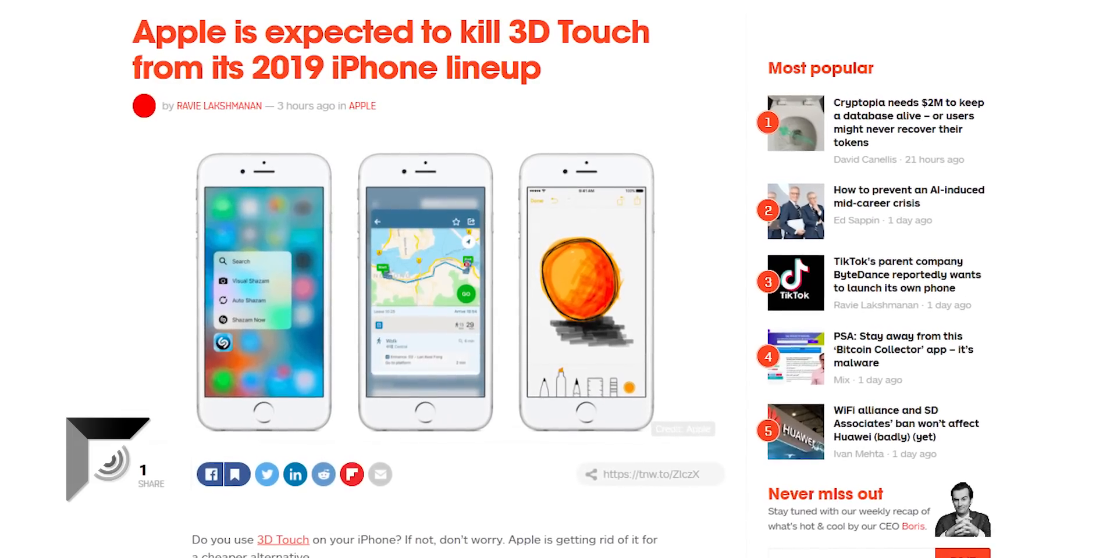
pyautogui.scroll(-3)
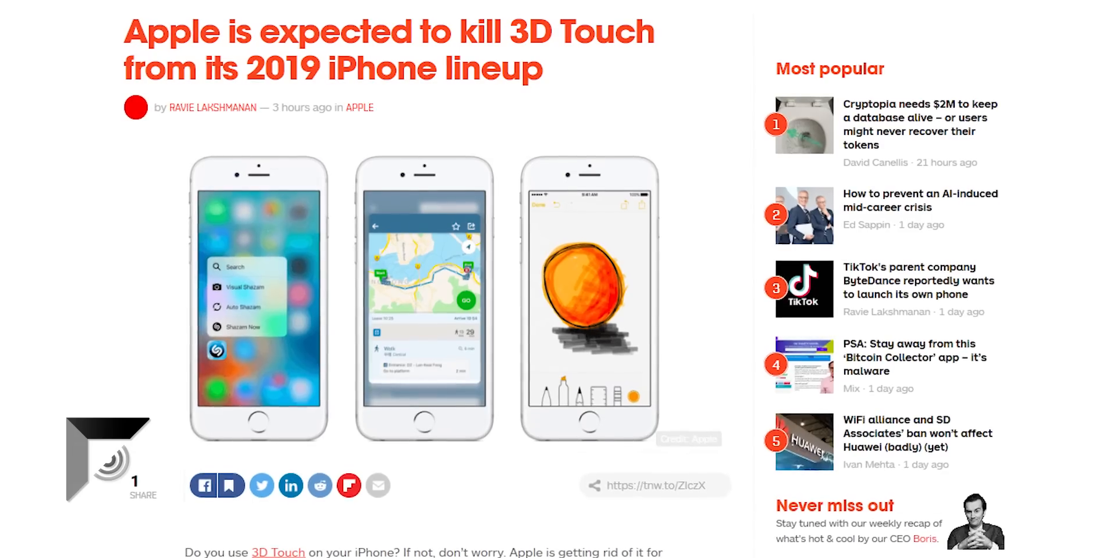
pyautogui.scroll(-3)
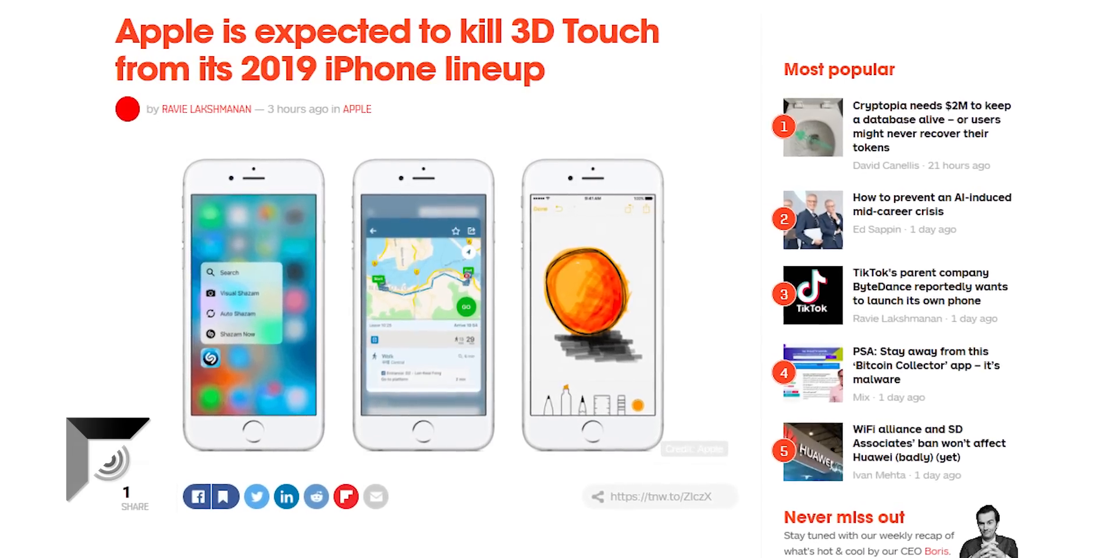
pyautogui.scroll(-3)
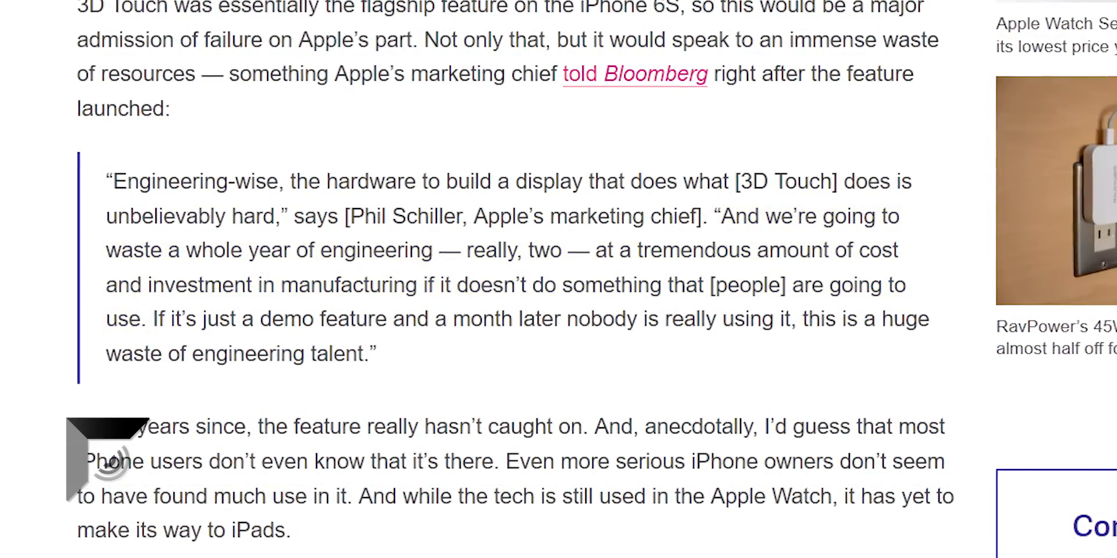
# Step: Select the quoted 3D Touch passage before moving to the YouTube Gaming shutdown article
pyautogui.moveTo(148, 319); pyautogui.dragTo(377, 355)
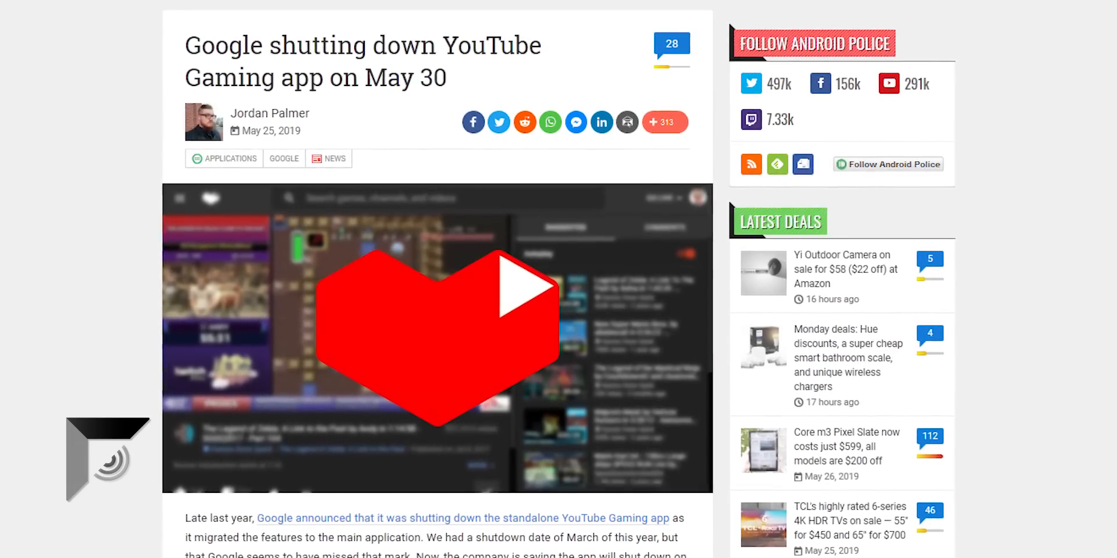
# Step: Scroll through the Mashable and Verge YouTube Gaming shutdown stories
pyautogui.scroll(-3)
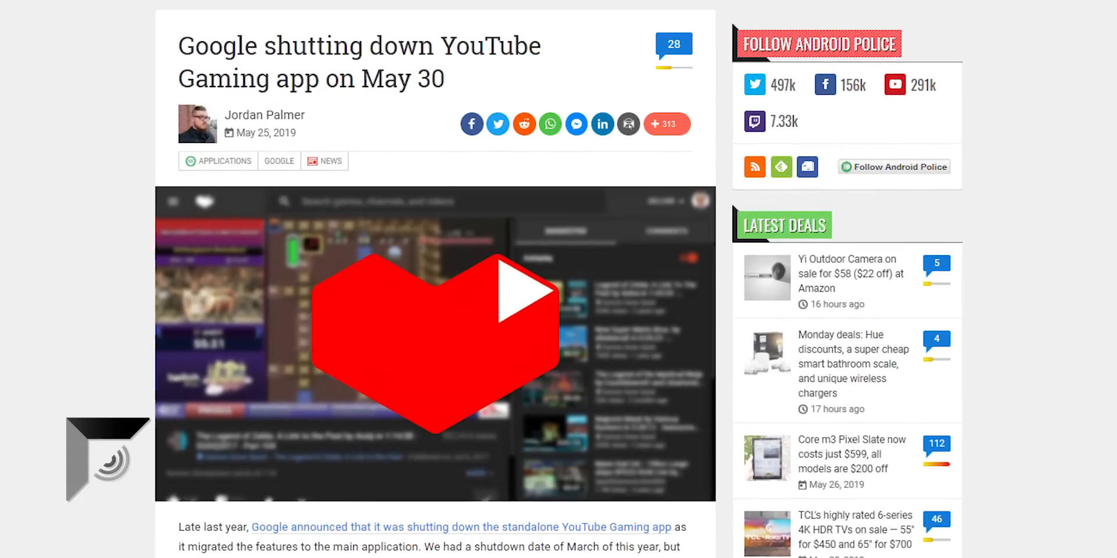
pyautogui.scroll(-3)
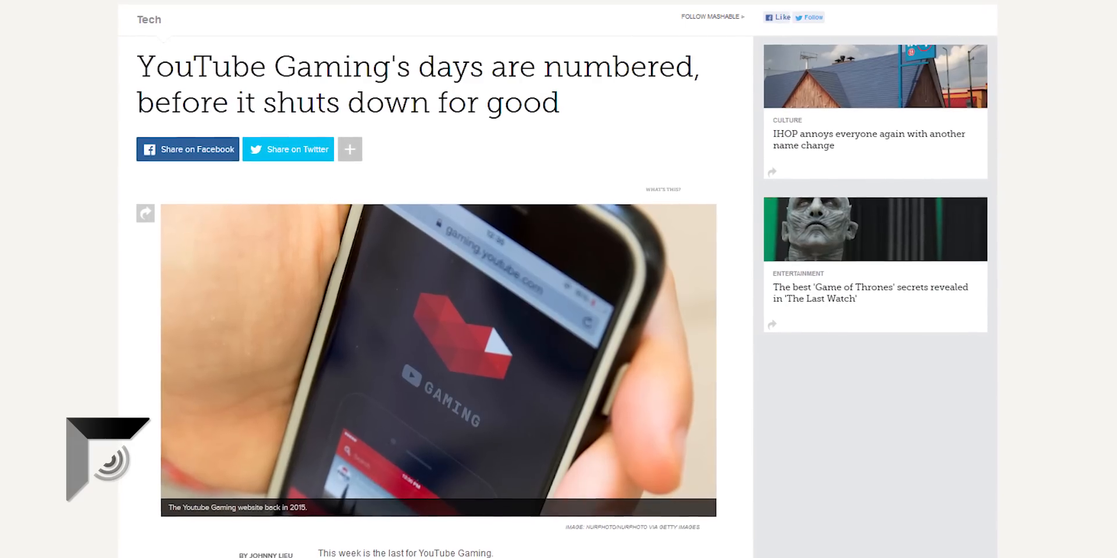
pyautogui.scroll(-3)
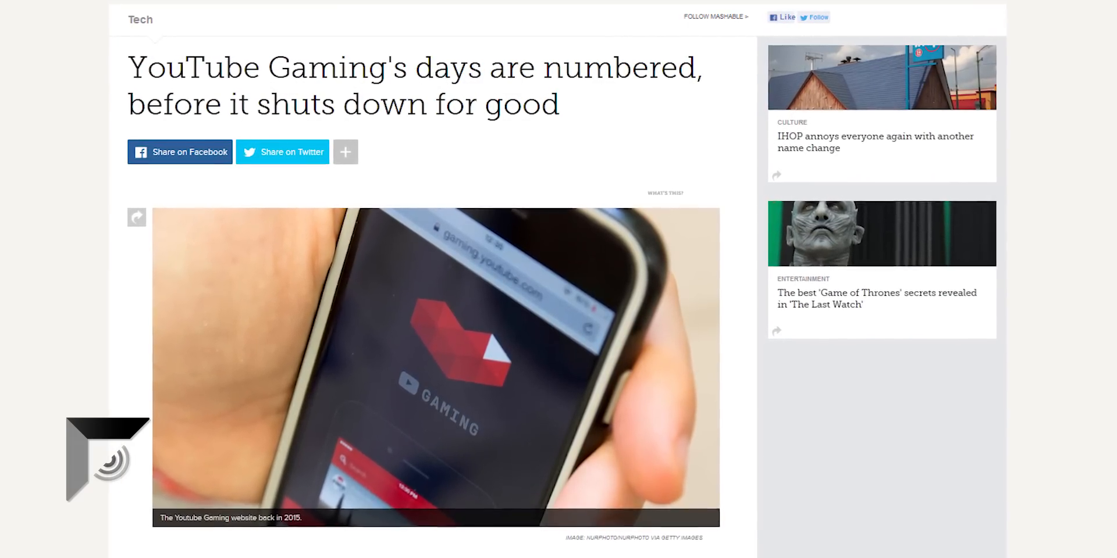
pyautogui.scroll(-3)
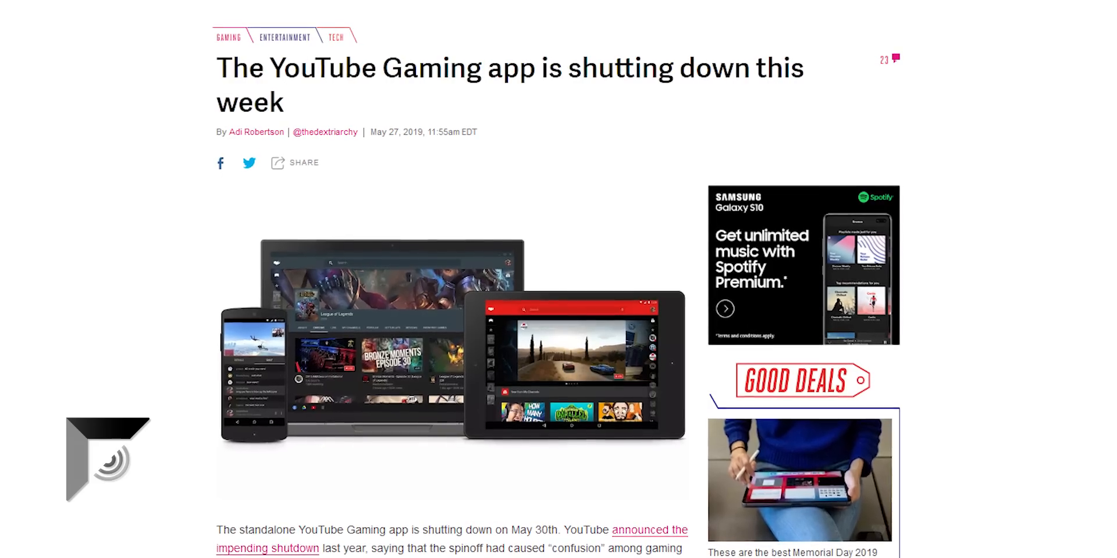
pyautogui.scroll(-3)
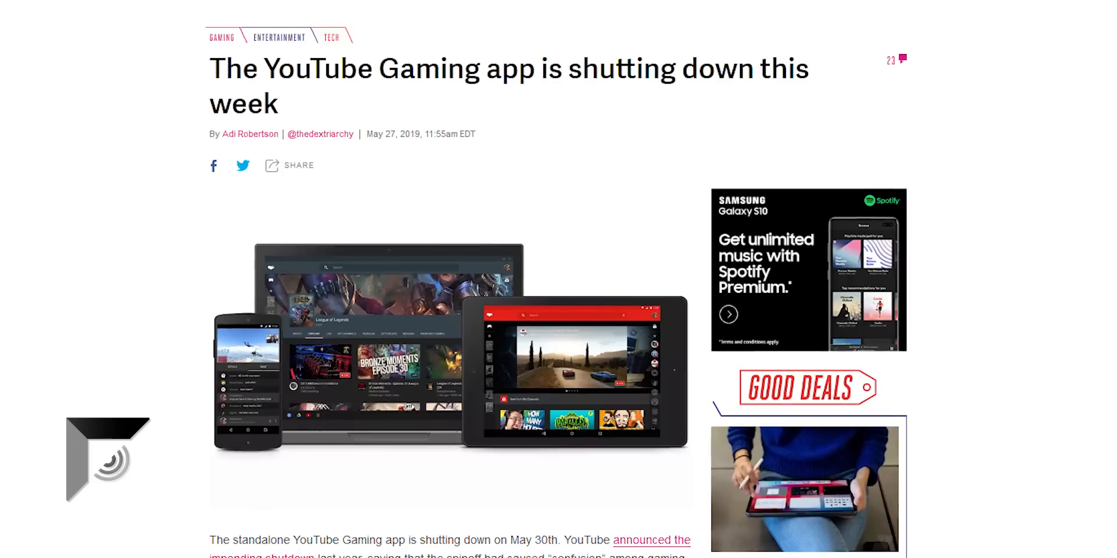
pyautogui.scroll(-3)
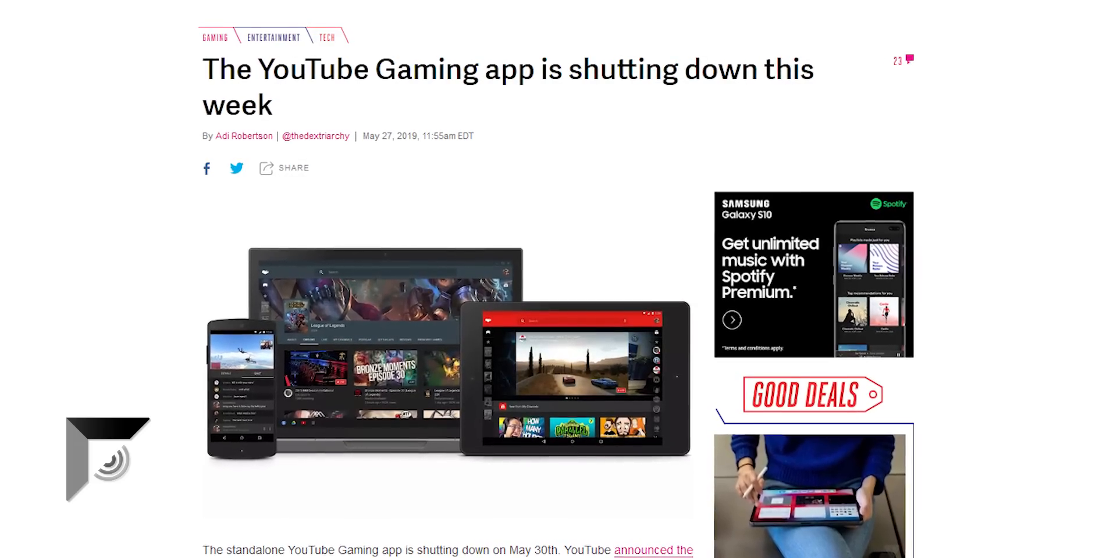
# Step: Scroll through the Tech Times story to Engadget's YouTube Gaming merge article
pyautogui.scroll(-3)
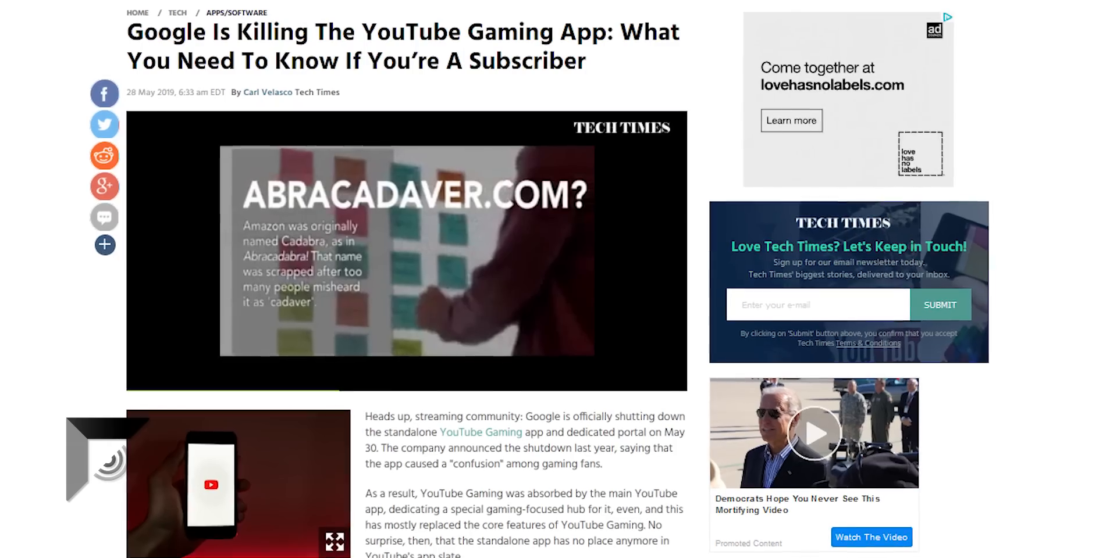
pyautogui.scroll(-3)
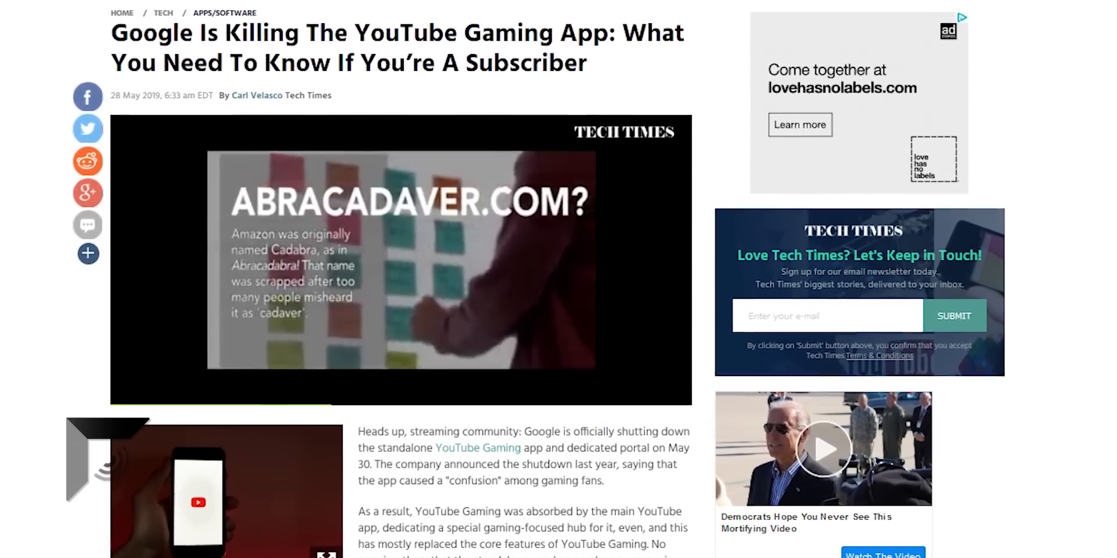
pyautogui.scroll(-3)
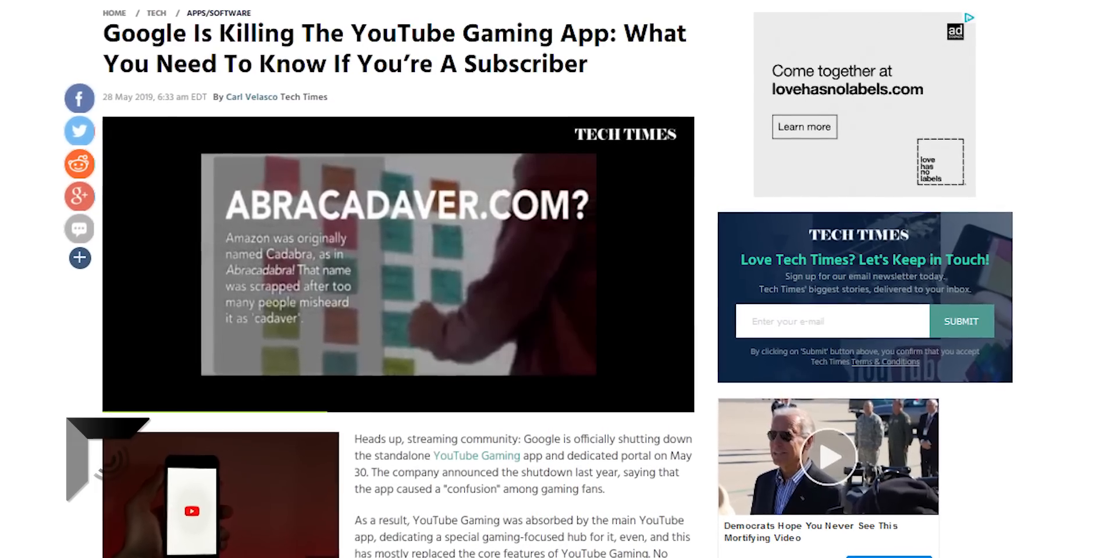
pyautogui.scroll(-3)
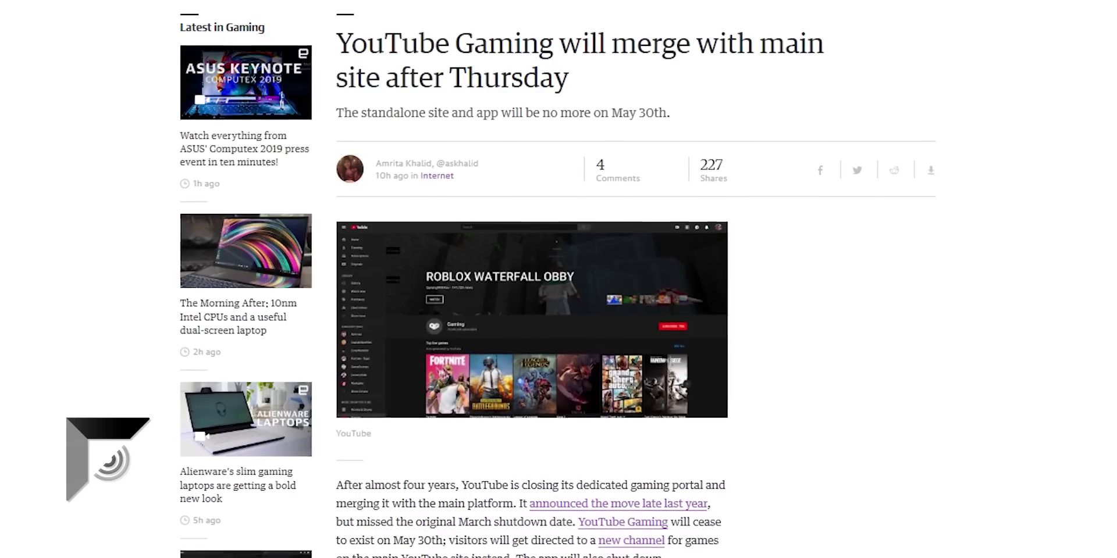
pyautogui.scroll(-3)
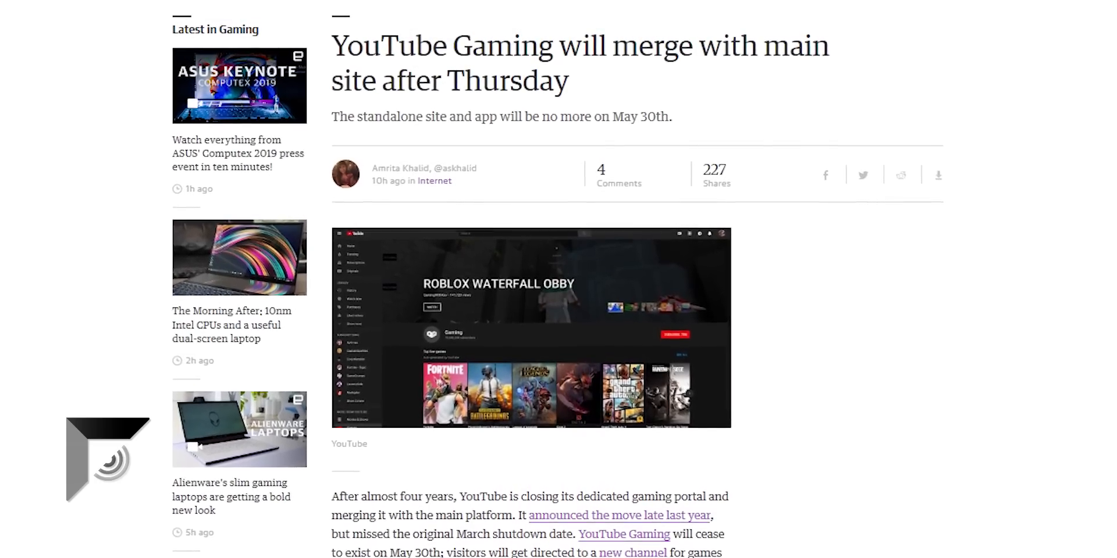
pyautogui.scroll(-3)
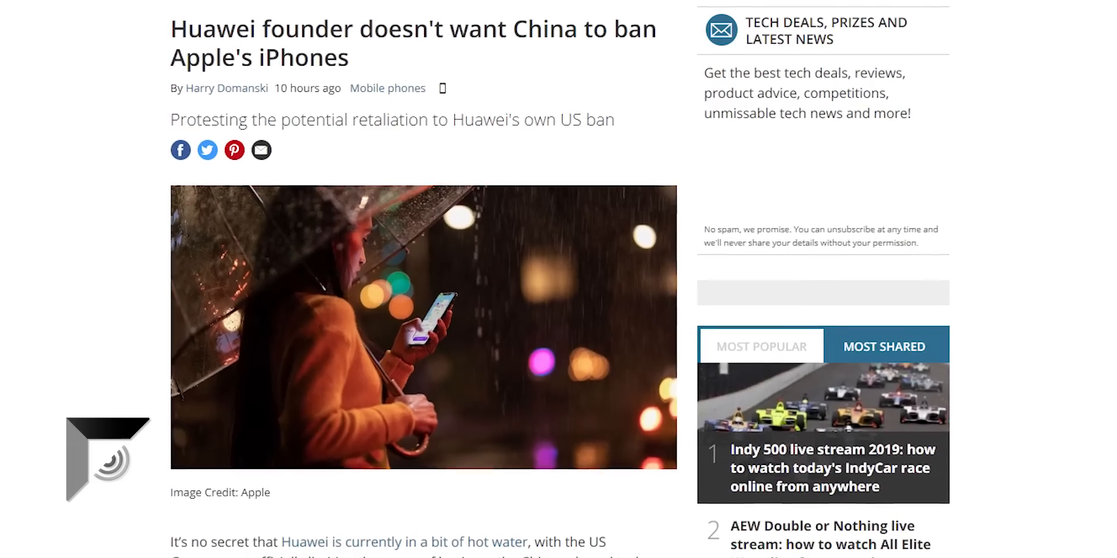
# Step: Scroll down the TechRadar article on the Huawei founder and the iPhone ban
pyautogui.scroll(-3)
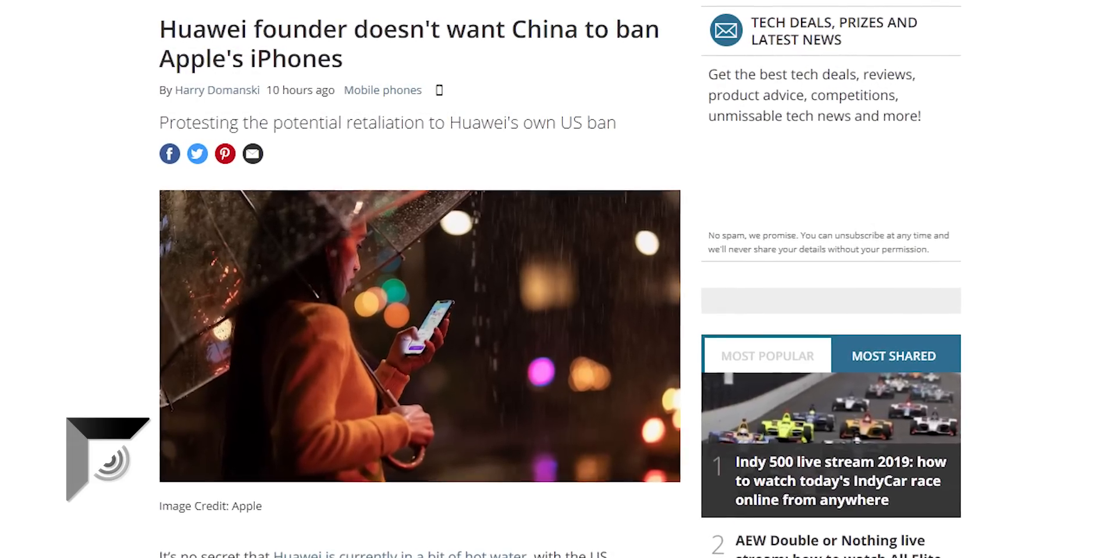
pyautogui.scroll(-3)
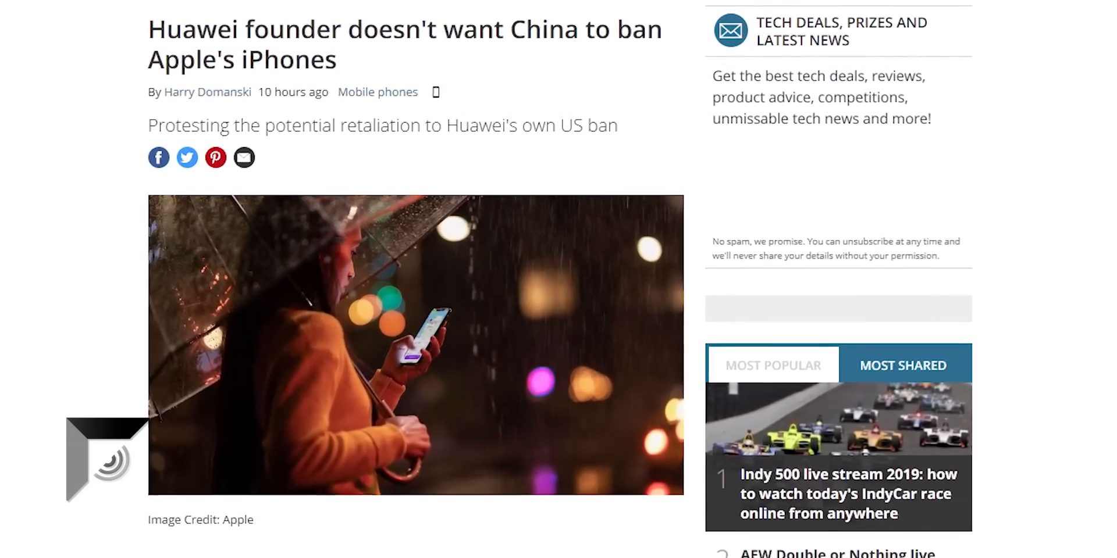